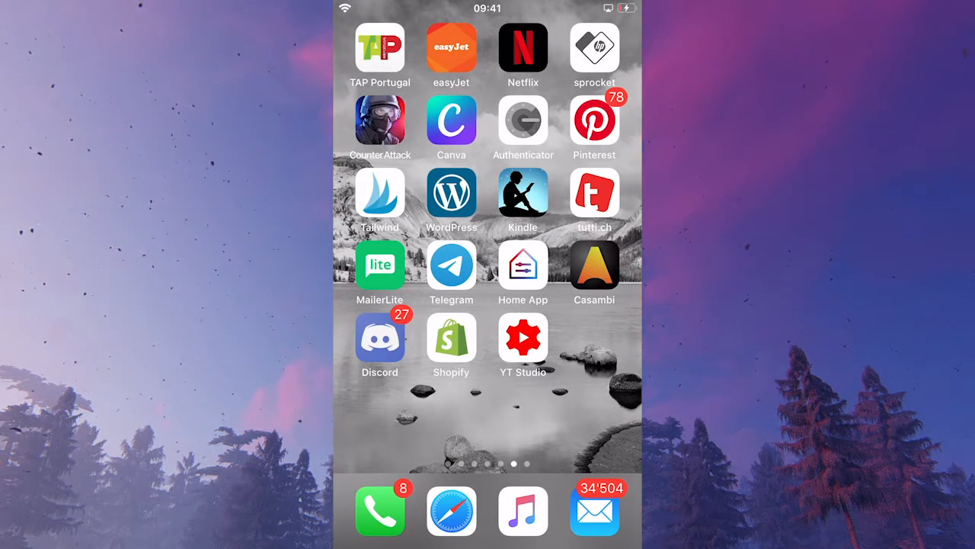
Launch Discord from the home screen into the MaschiTuts #general channel
left_click(380, 345)
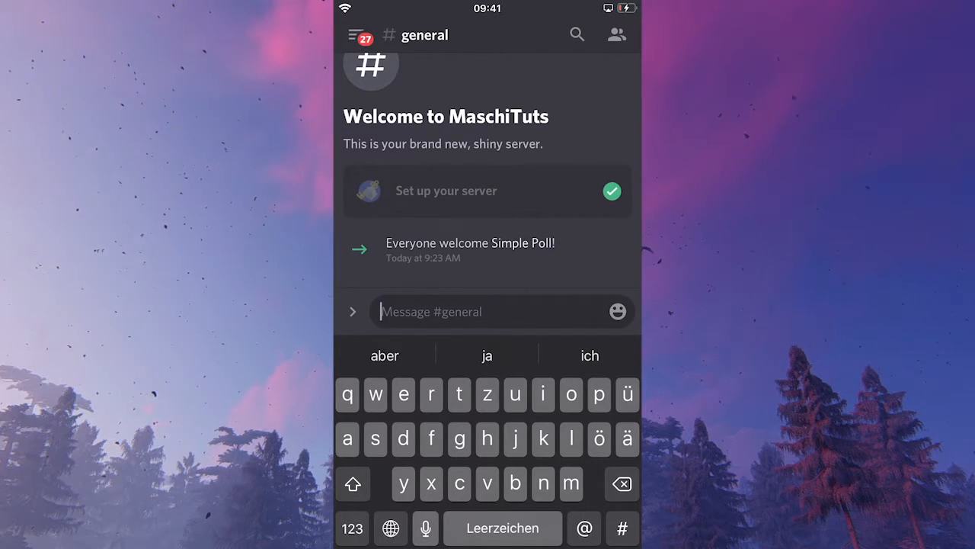
Send the message 'cats or dogs?' in #general
type("cats or dogs?")
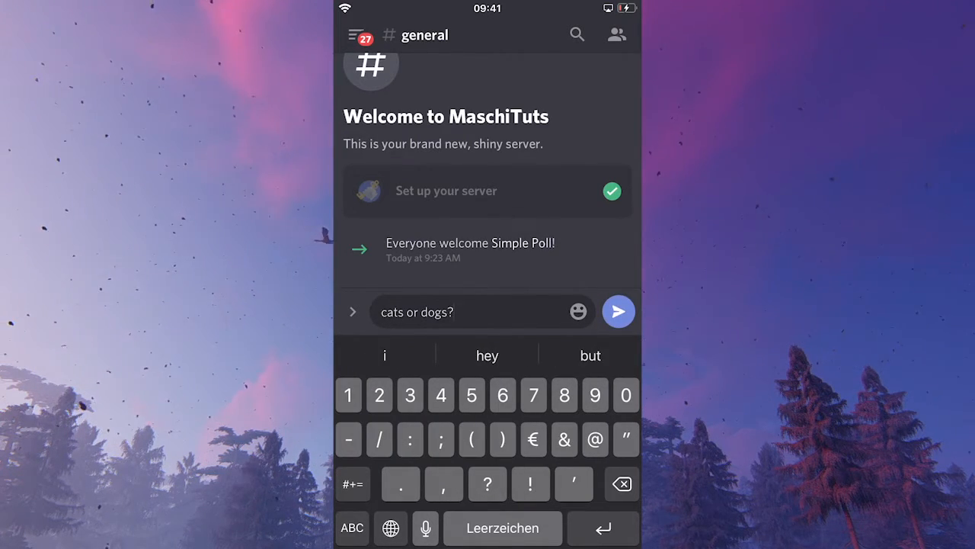
left_click(619, 311)
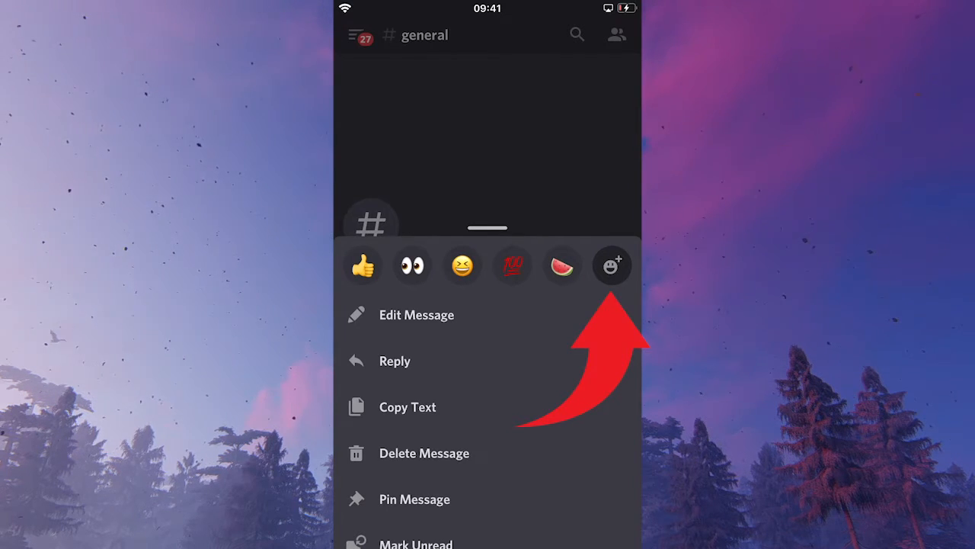
React to the message with the cat emoji found by searching 'ca'
left_click(613, 265)
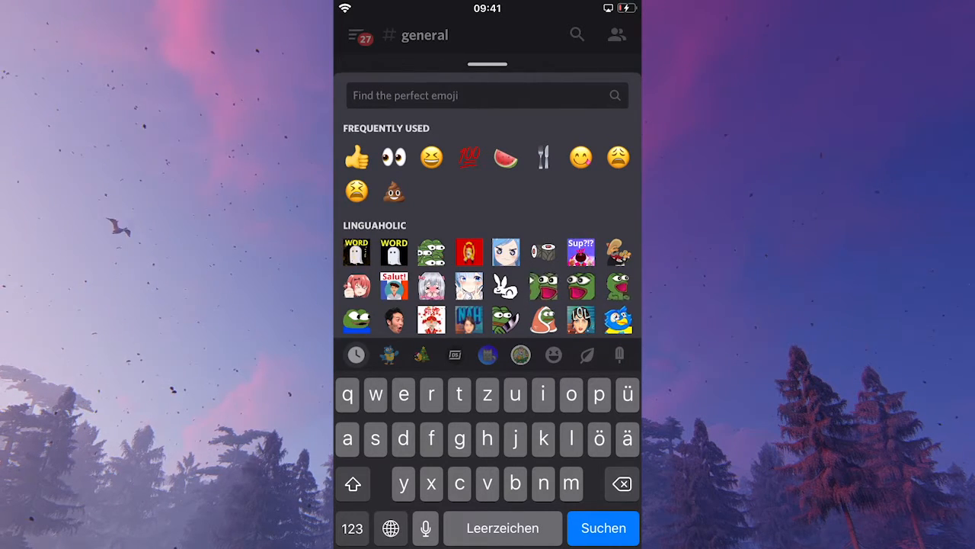
type("ca")
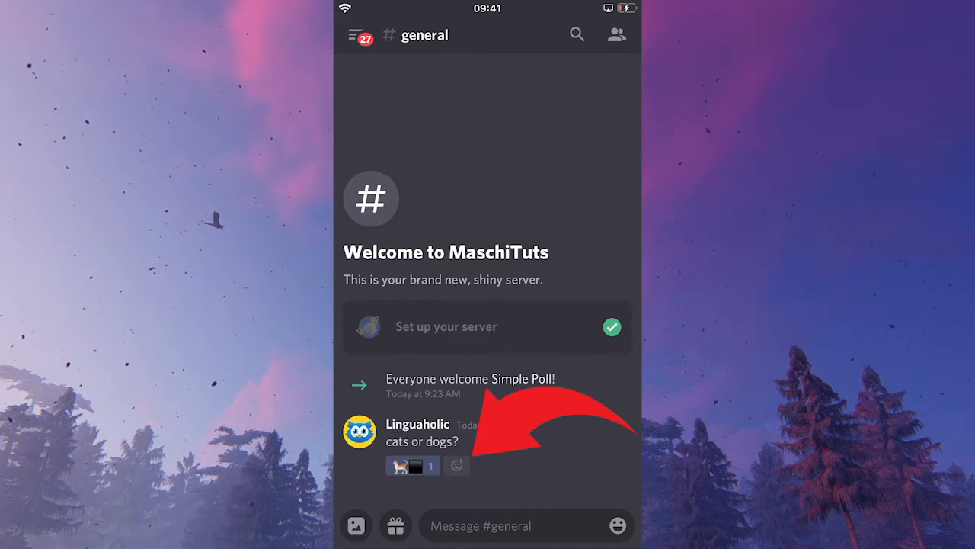
React to the same message with the dog emoji found by searching 'dog'
left_click(457, 465)
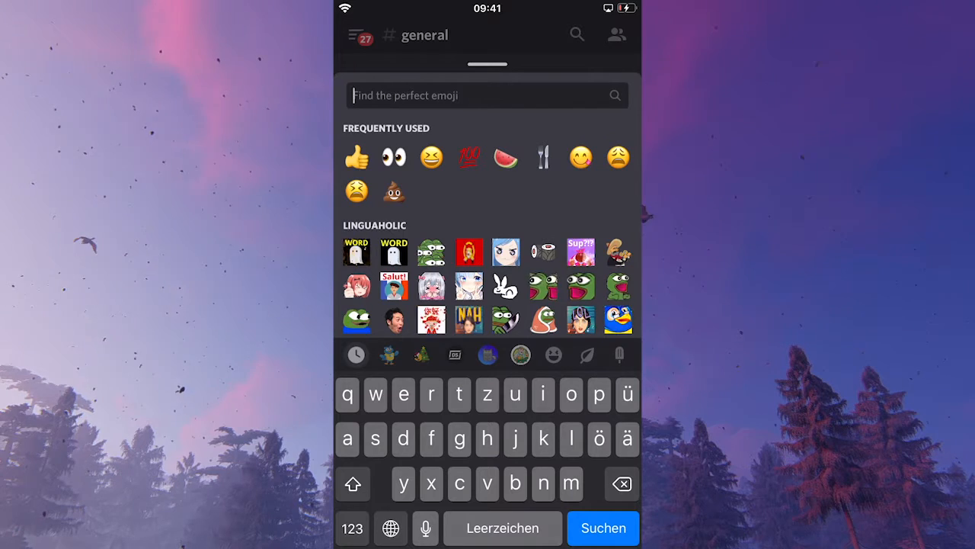
type("dog")
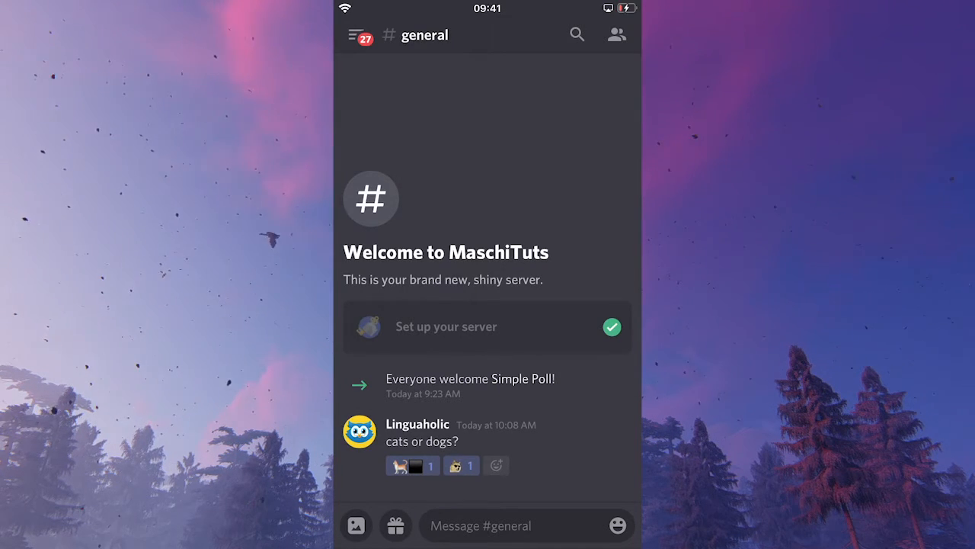
Reach Edit Channel for #general from the server's channel list
left_click(356, 33)
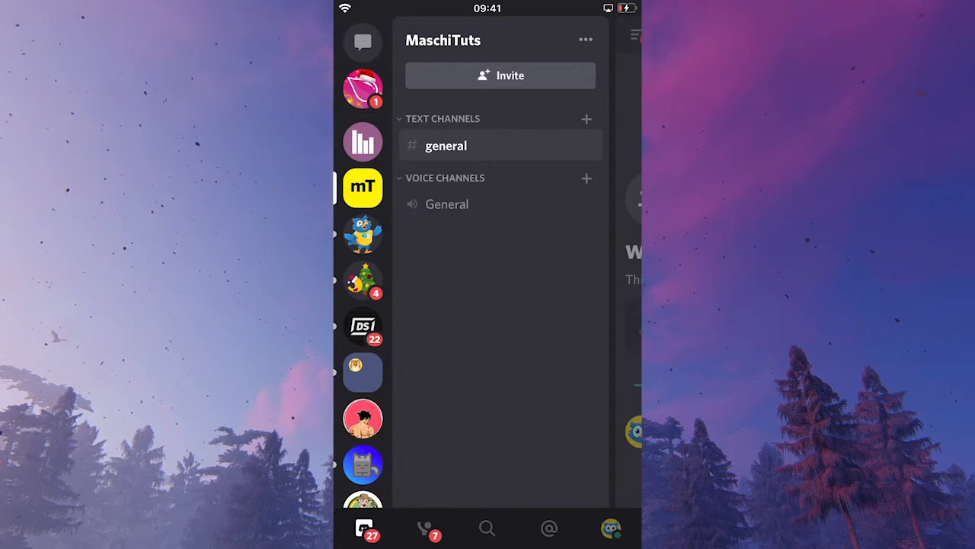
left_click(445, 146)
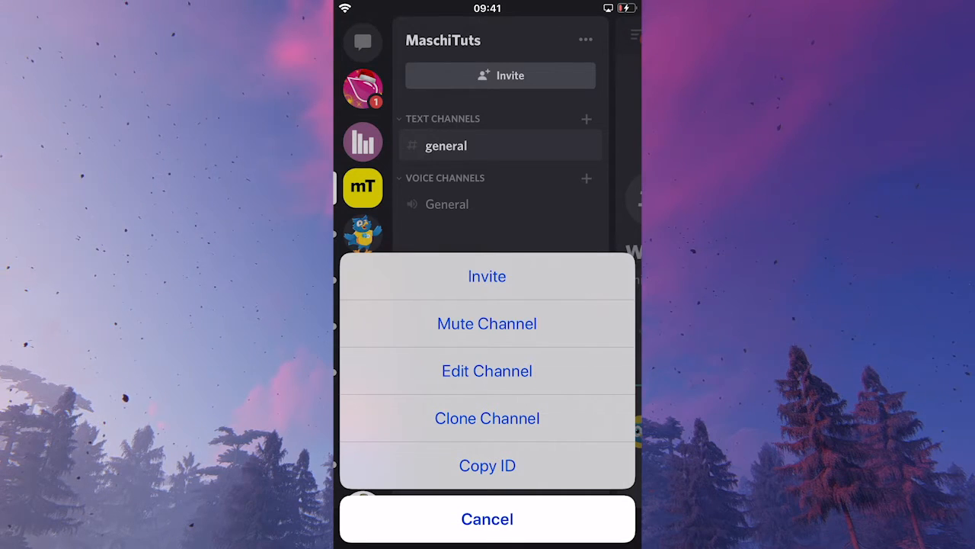
left_click(488, 371)
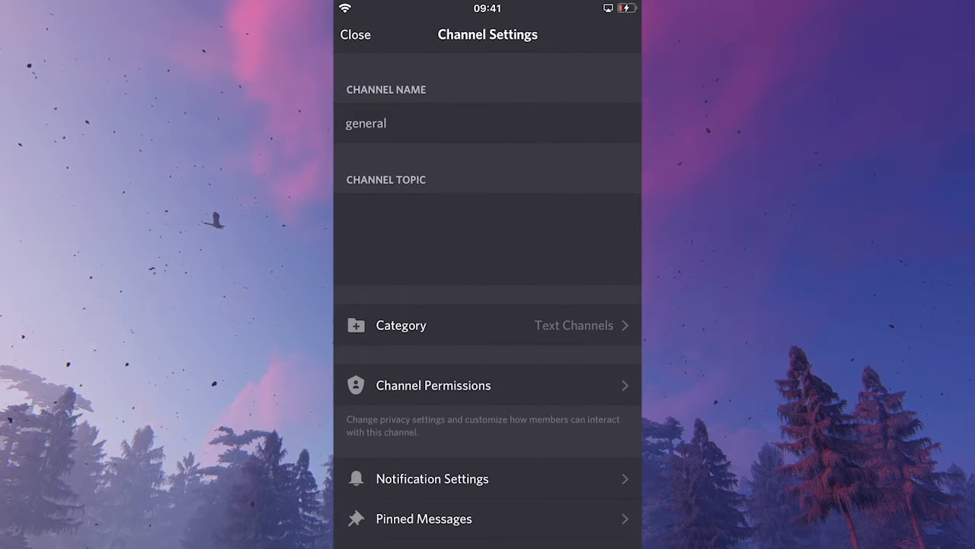
Scroll the channel settings down to Channel Permissions
scroll("down", 3)
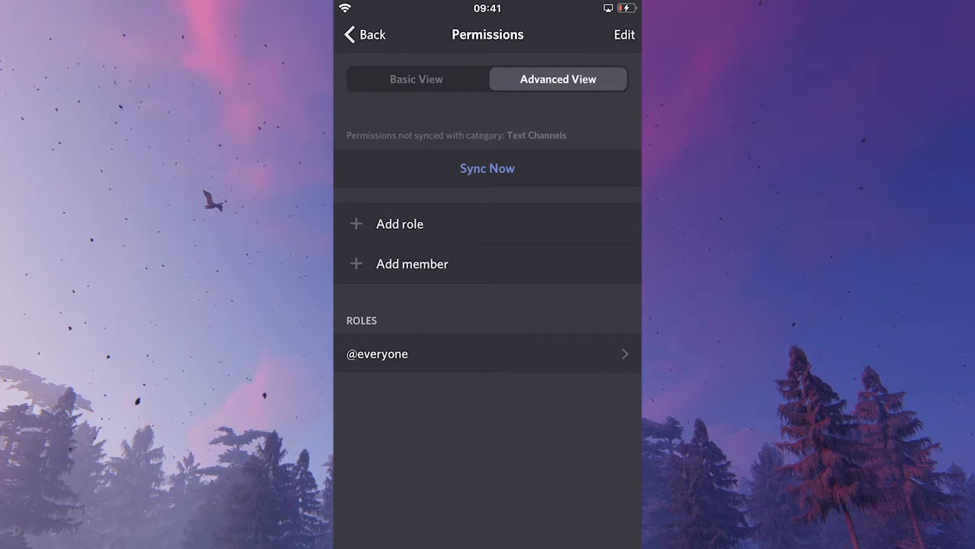
left_click(378, 353)
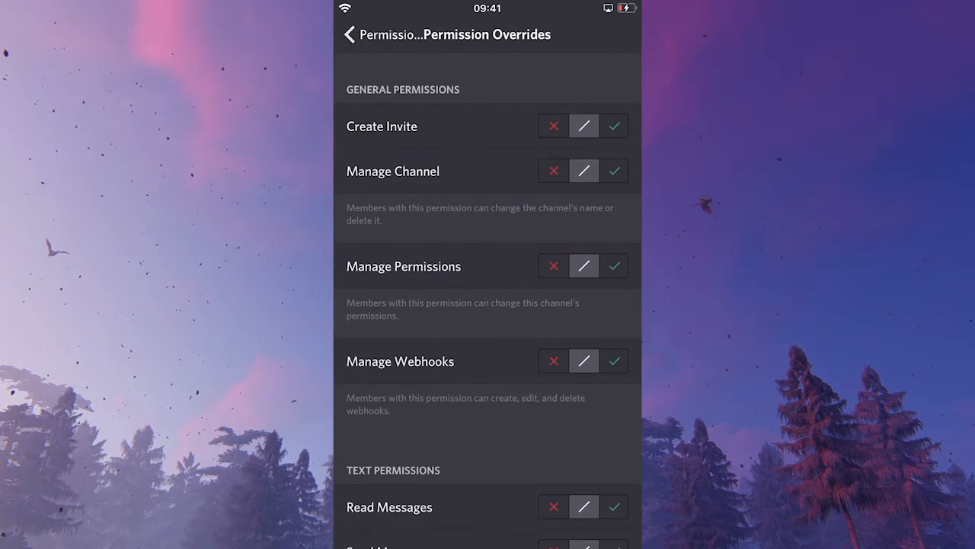
scroll("down", 3)
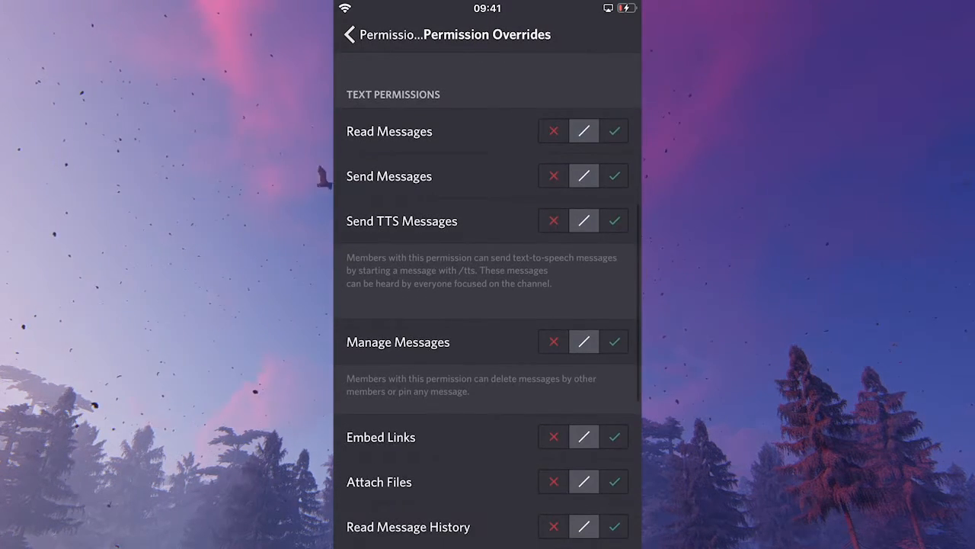
scroll("down", 3)
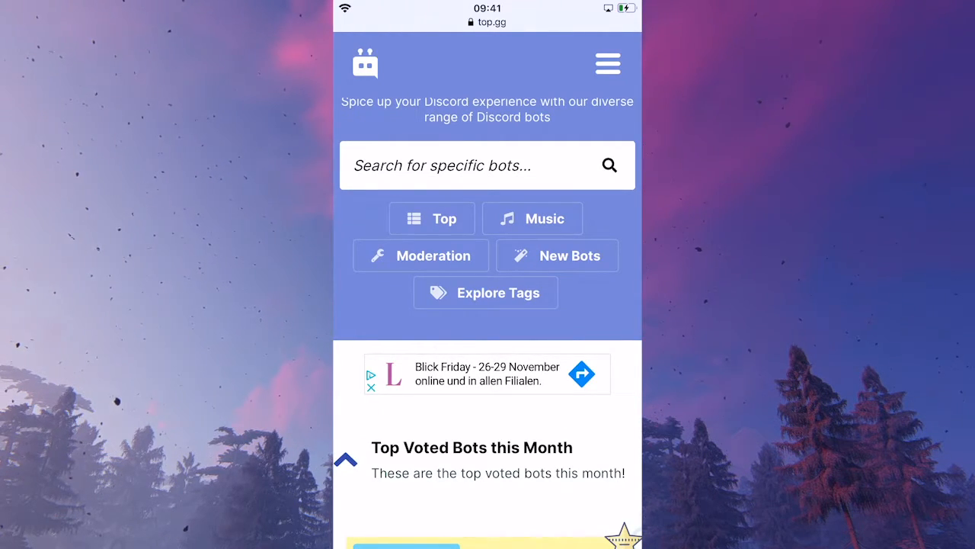
Search top.gg for 'simple poll' and select the Simple Poll bot result
type("simple")
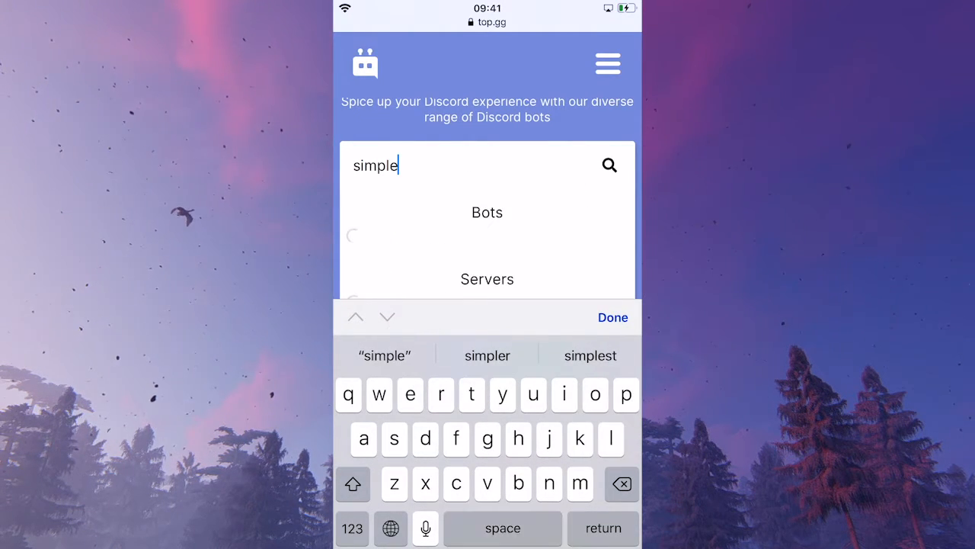
type("poll")
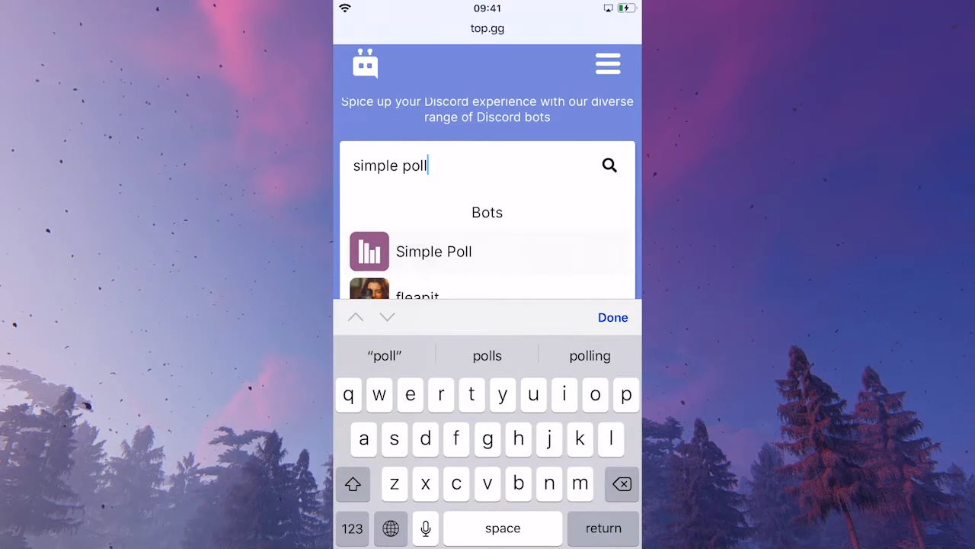
left_click(432, 252)
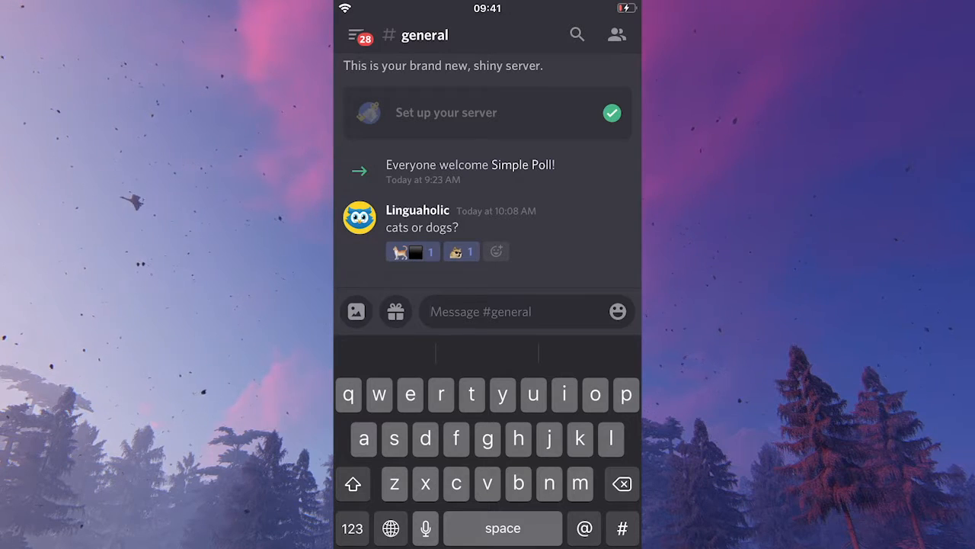
Start a /poll command and open the quoted question
left_click(352, 527)
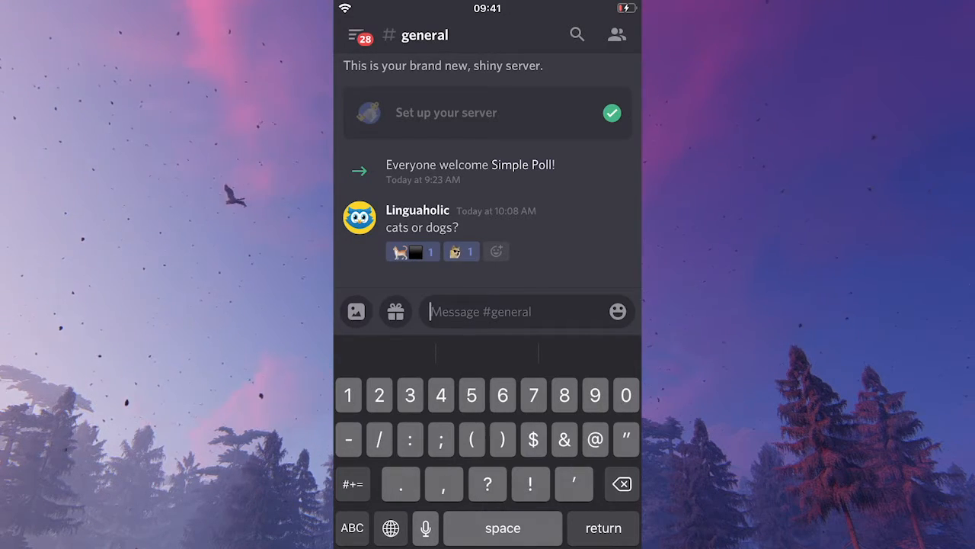
left_click(378, 395)
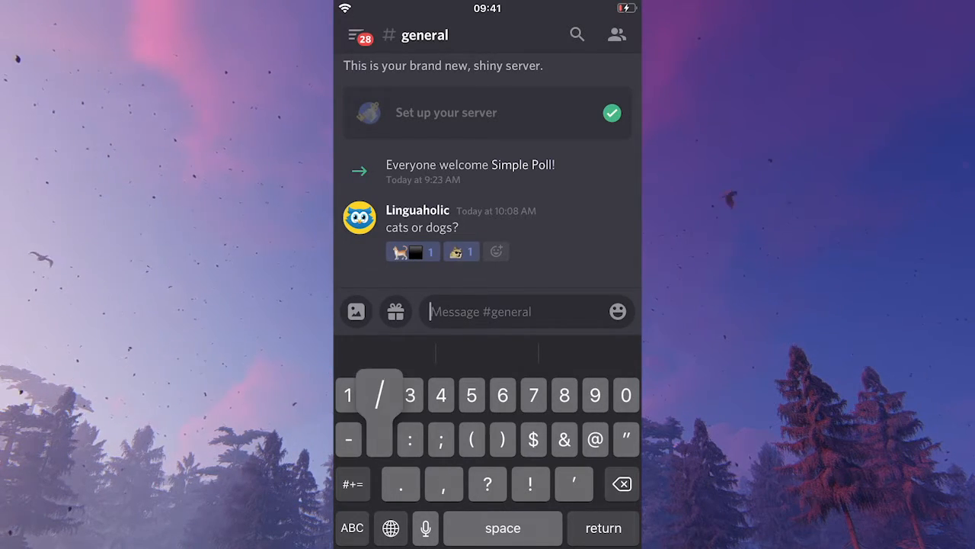
type("/")
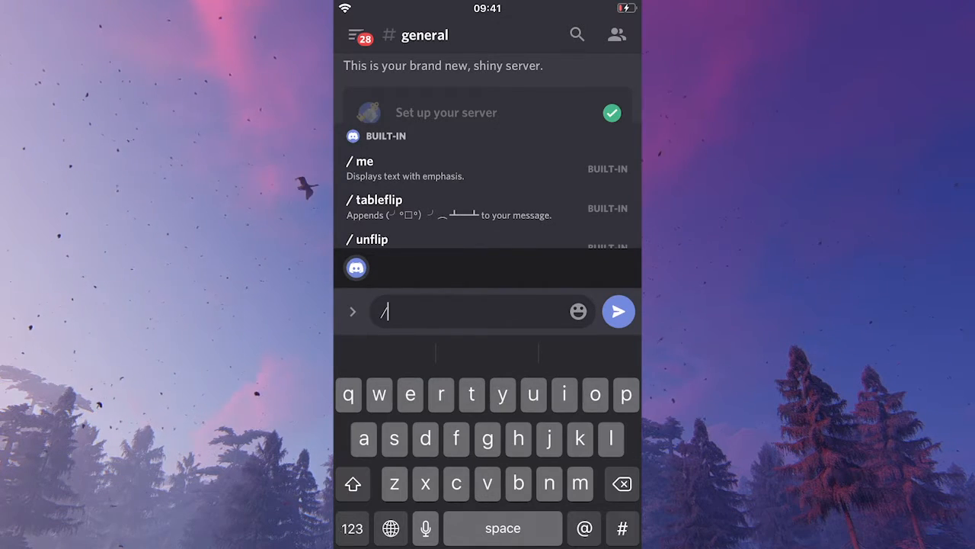
type("poll")
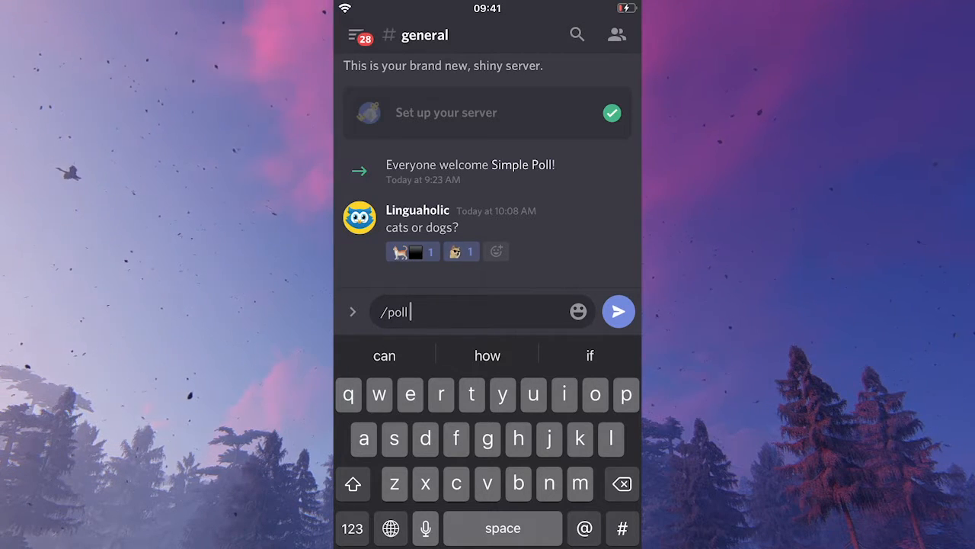
left_click(352, 528)
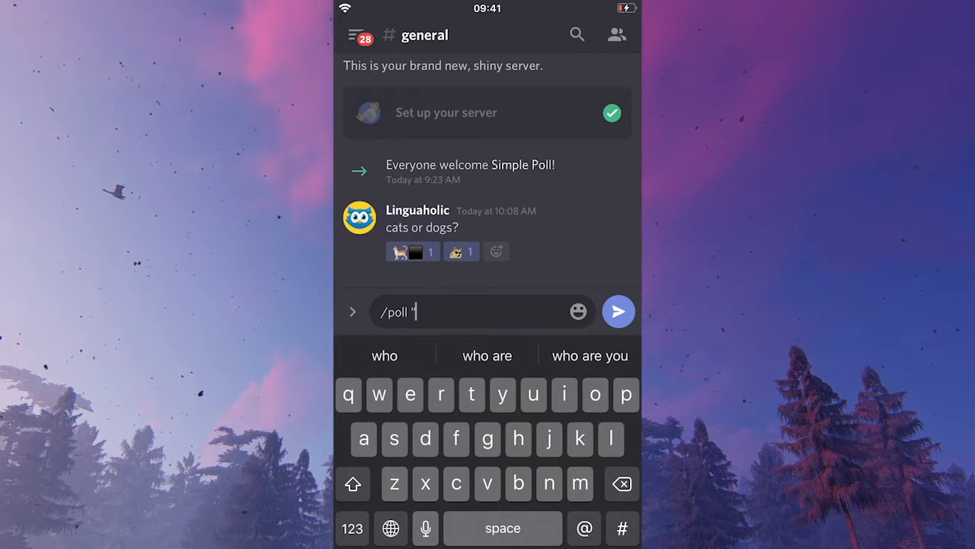
Enter the poll question 'who is the best football player'
type("w")
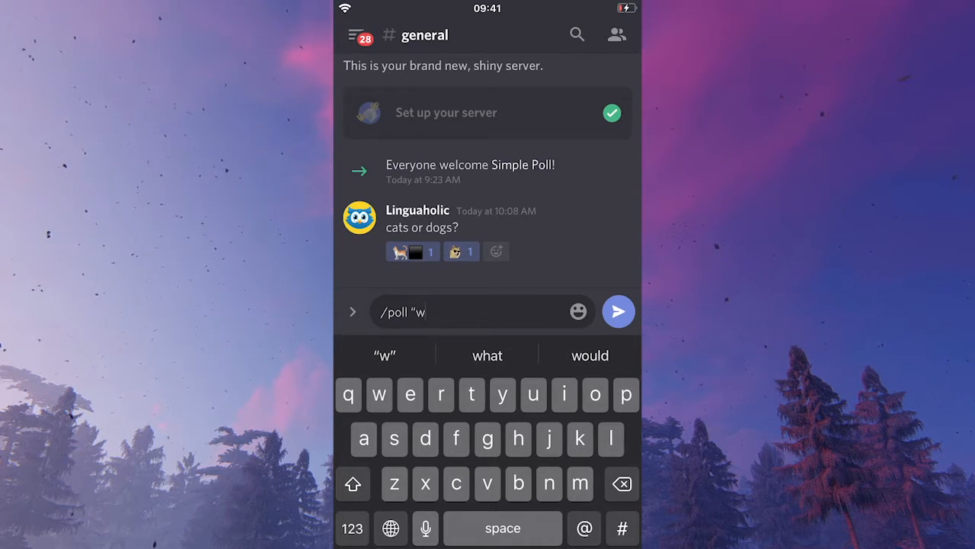
type("ho is")
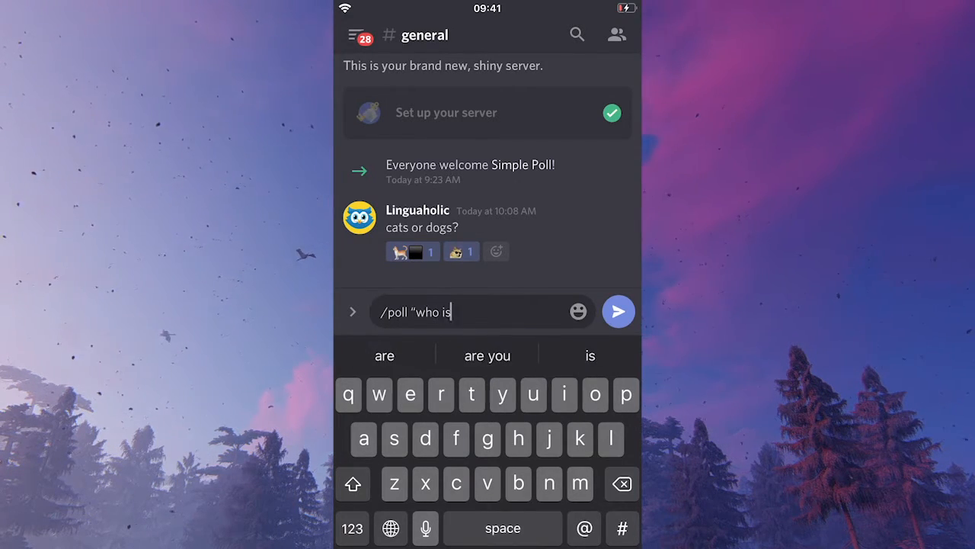
type("the best")
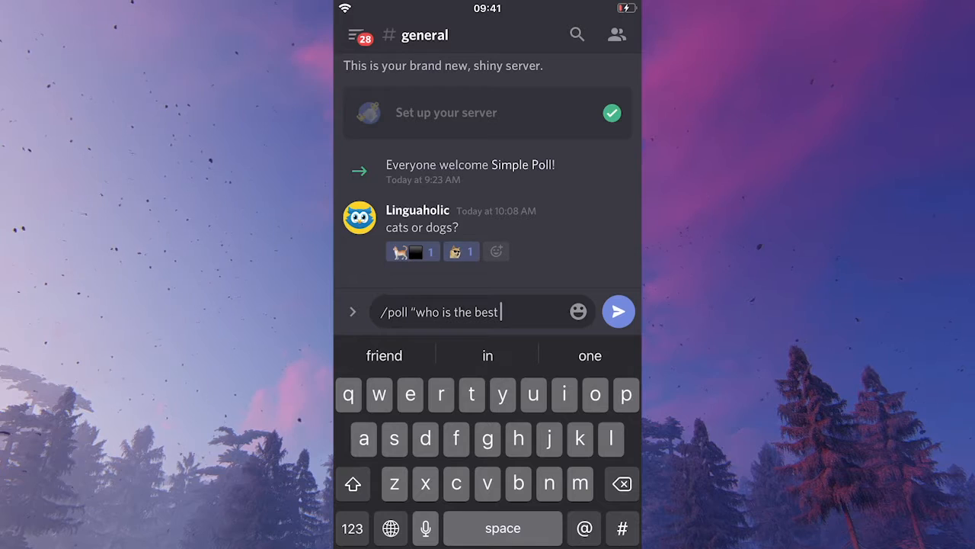
type("football player”")
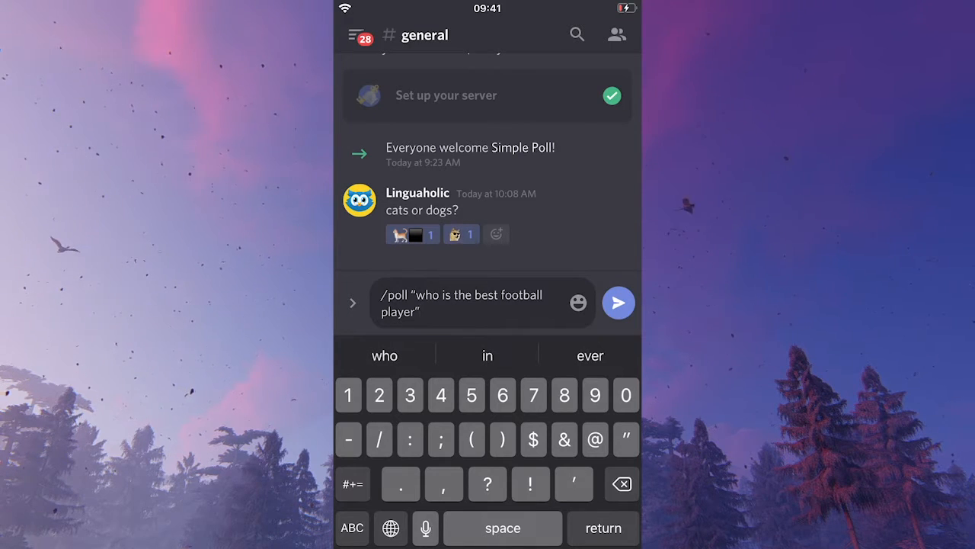
Add the quoted answers messi and ronaldo and post the /poll command to #general
left_click(352, 527)
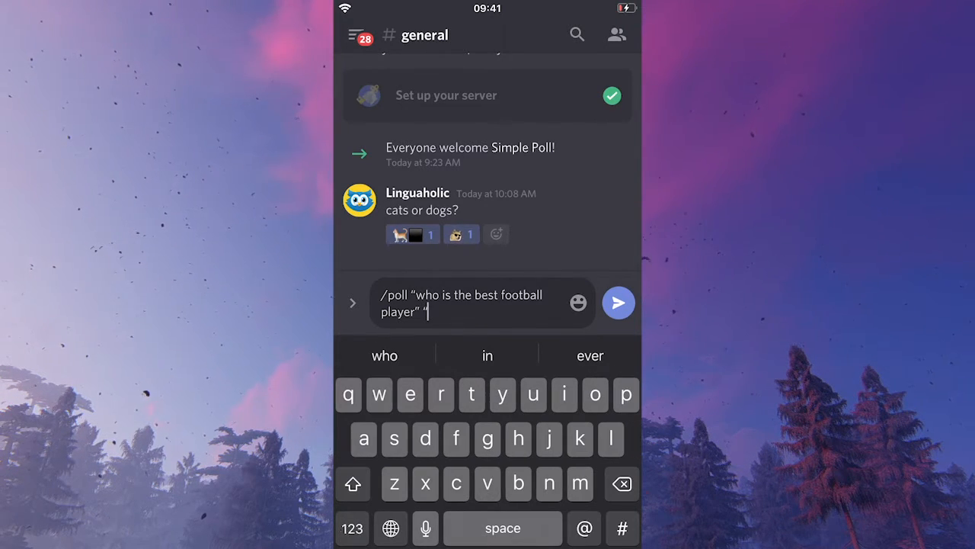
type("\"med")
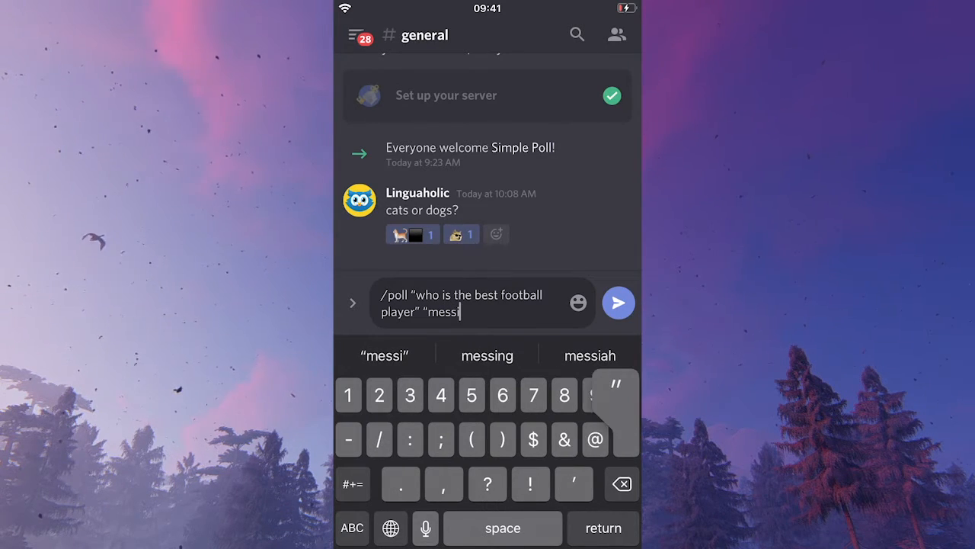
type("\"")
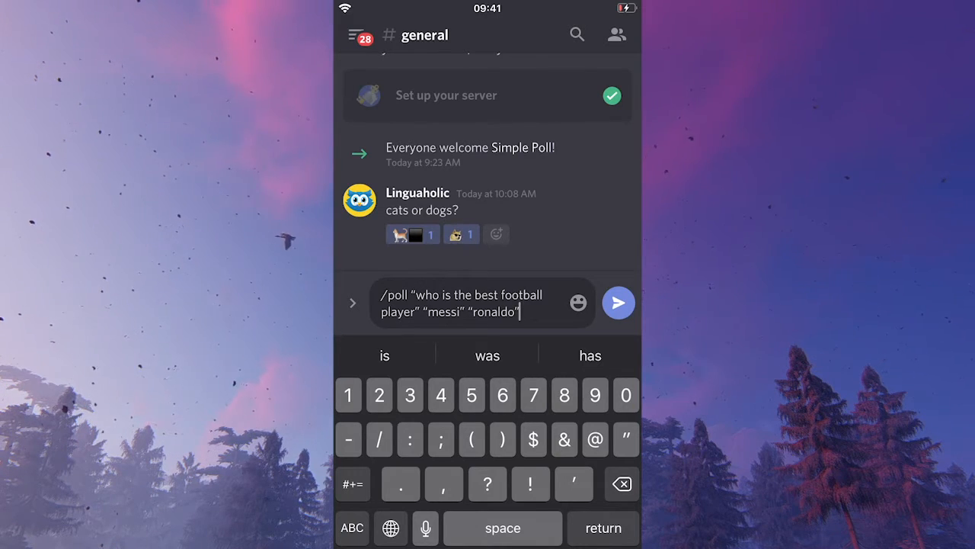
left_click(619, 302)
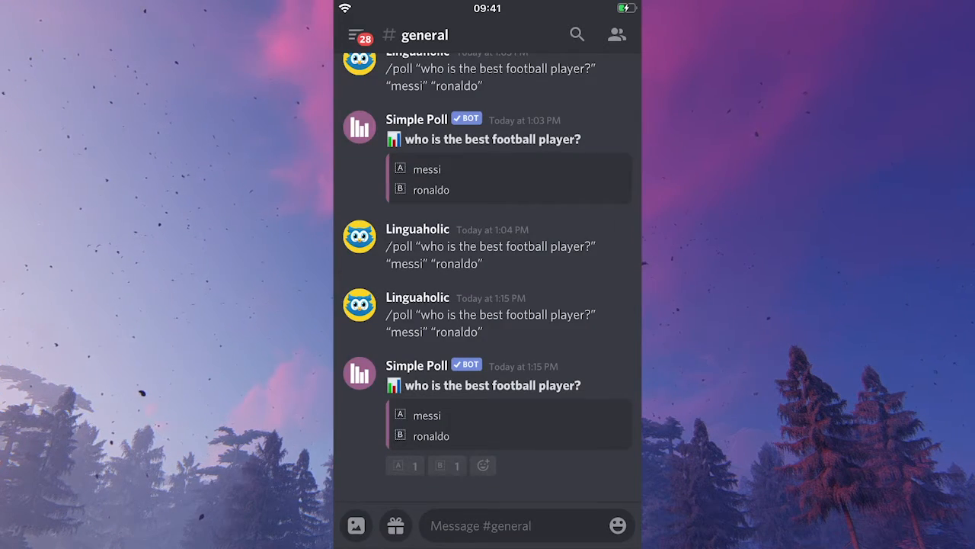